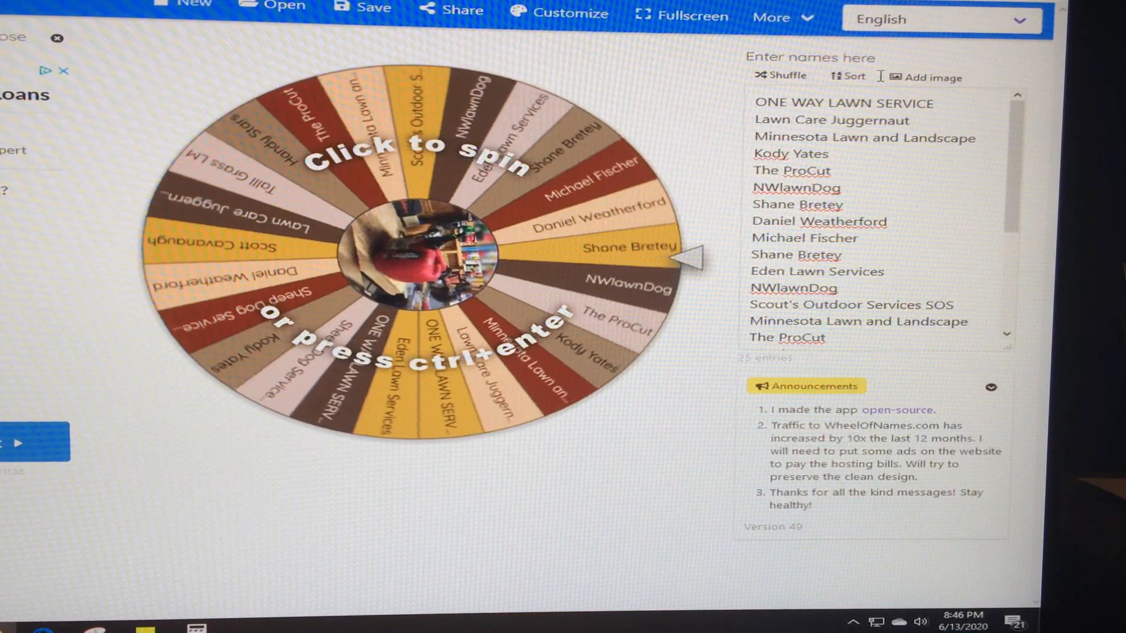
Spin the entrant wheel repeatedly until it lands on Sheep Dog Services LLC as the winner
click(416, 251)
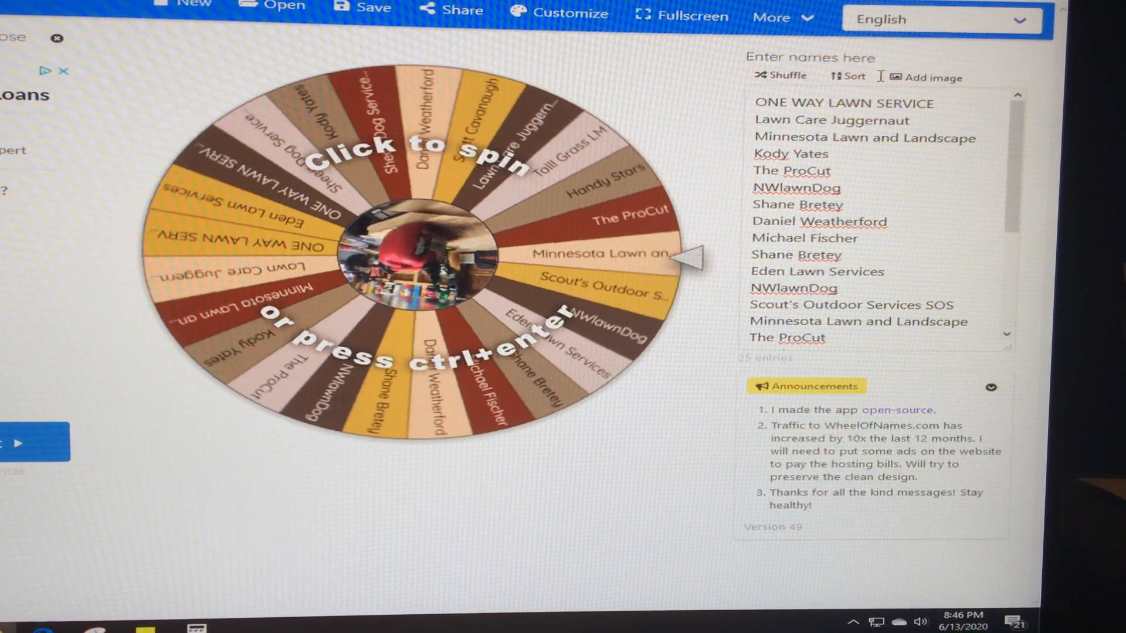
click(423, 258)
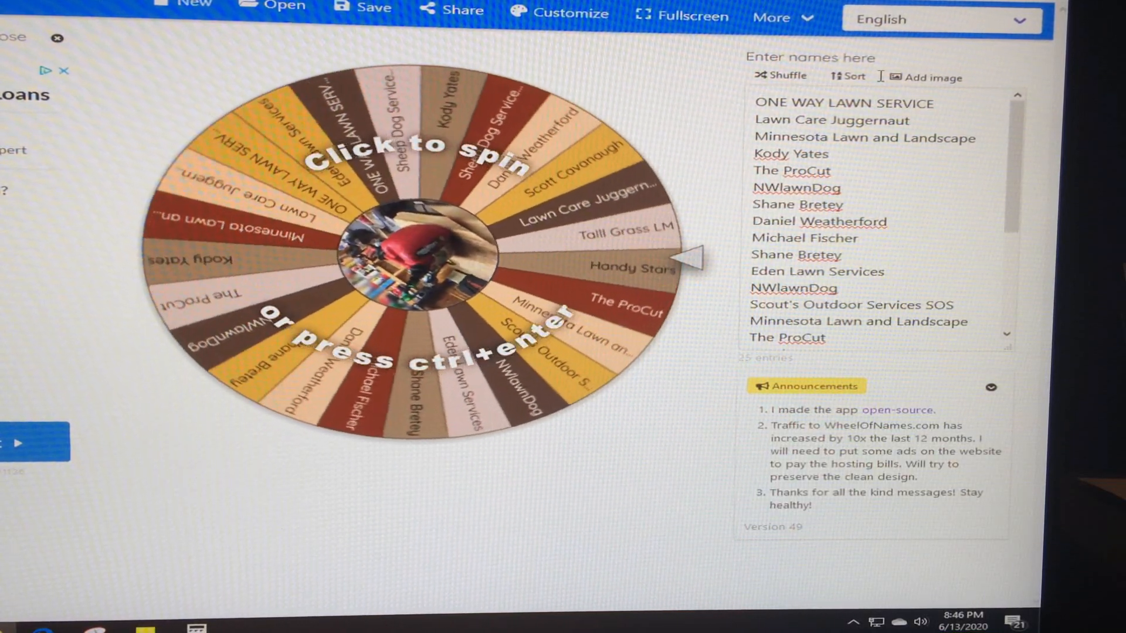
click(413, 258)
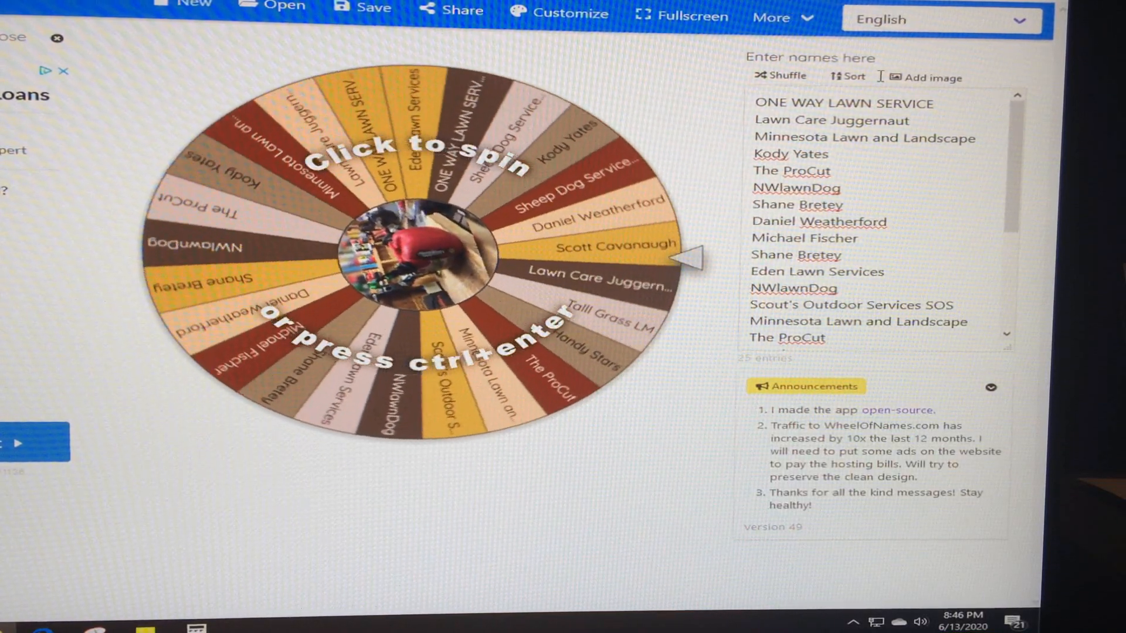
click(419, 258)
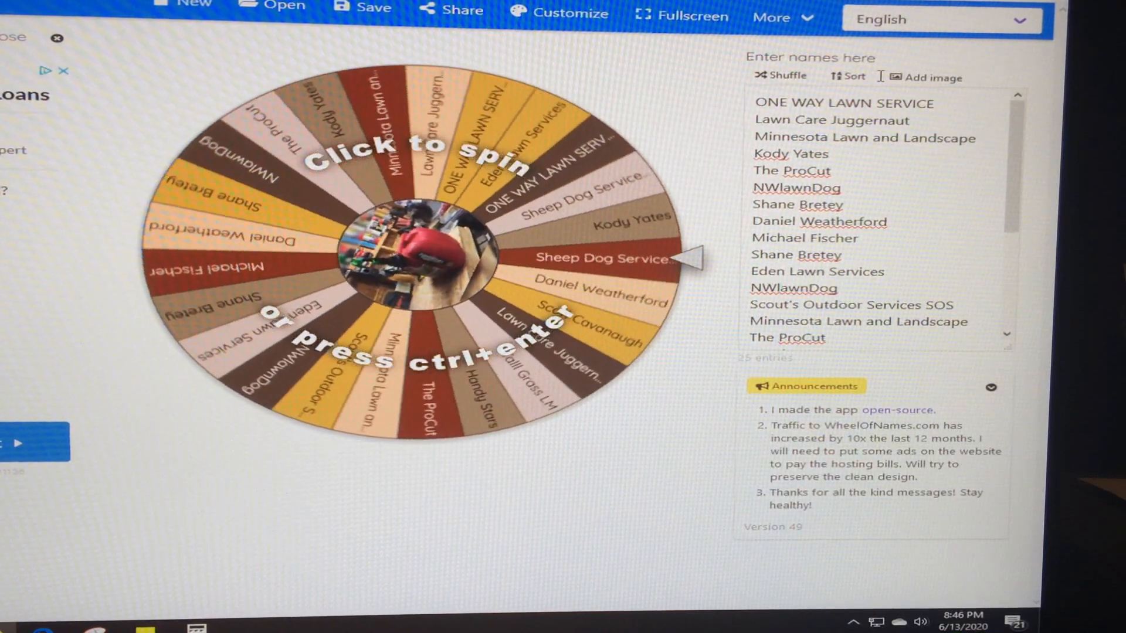
click(409, 251)
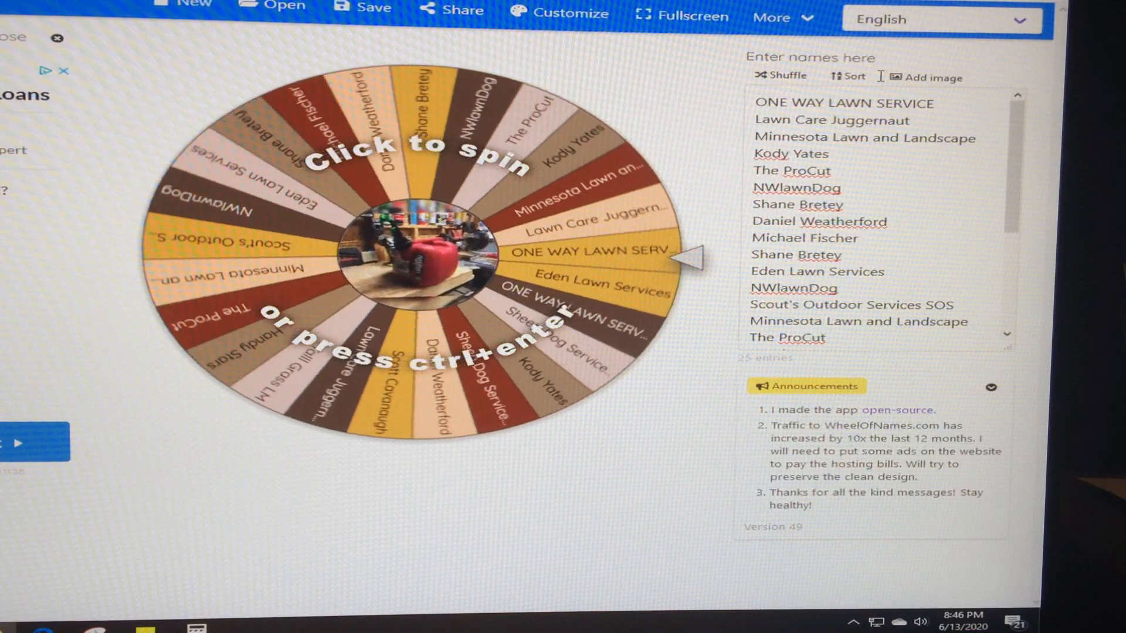
click(430, 251)
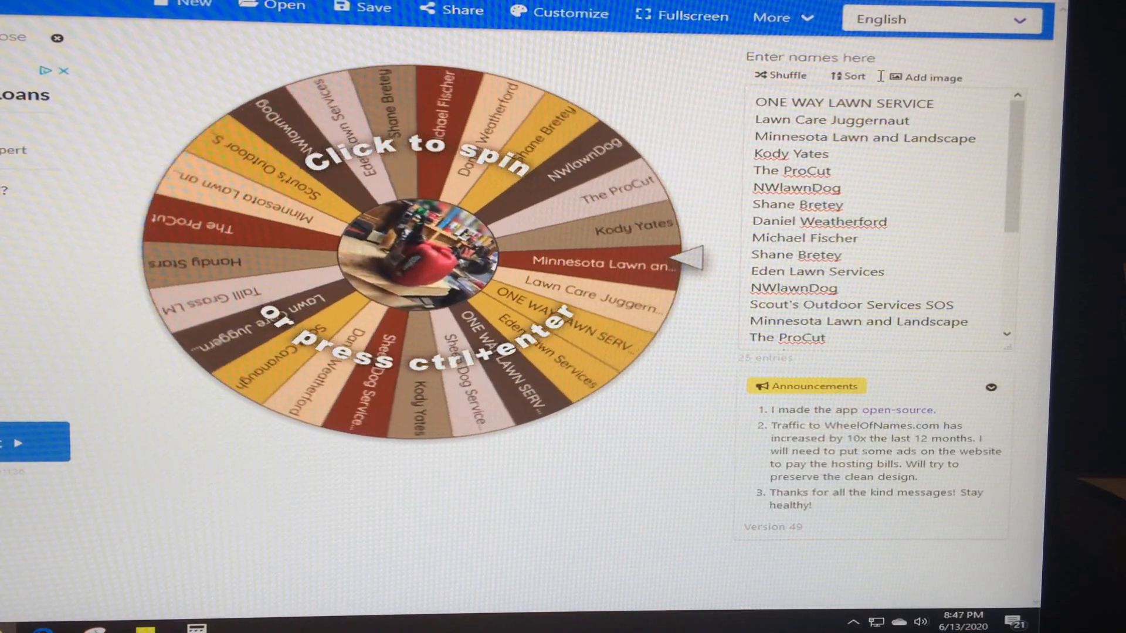
click(420, 247)
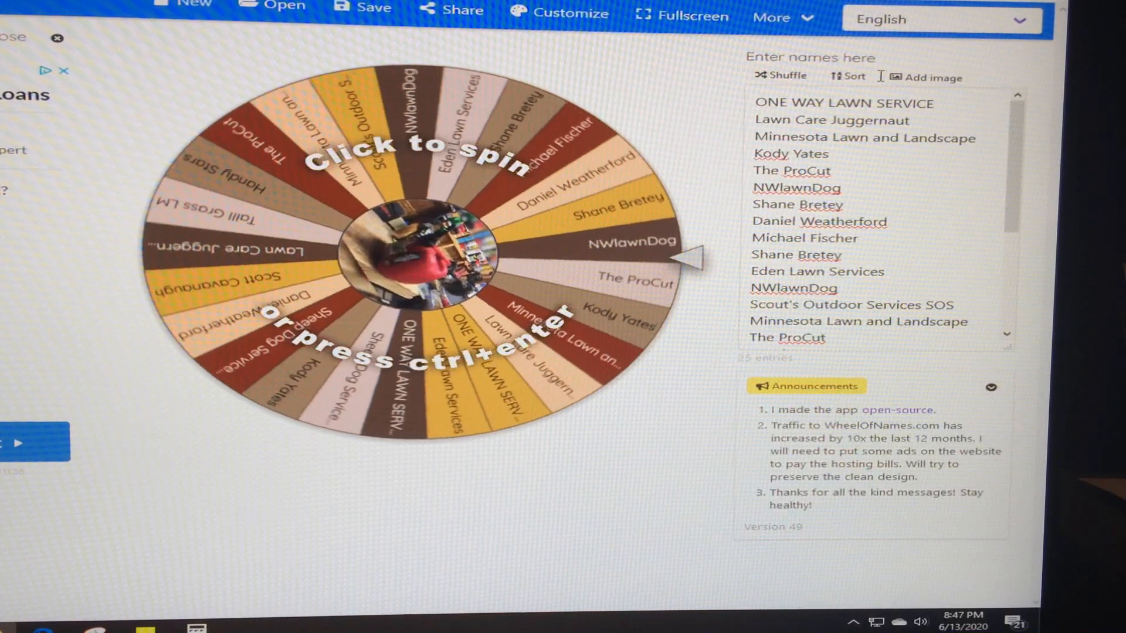
click(417, 251)
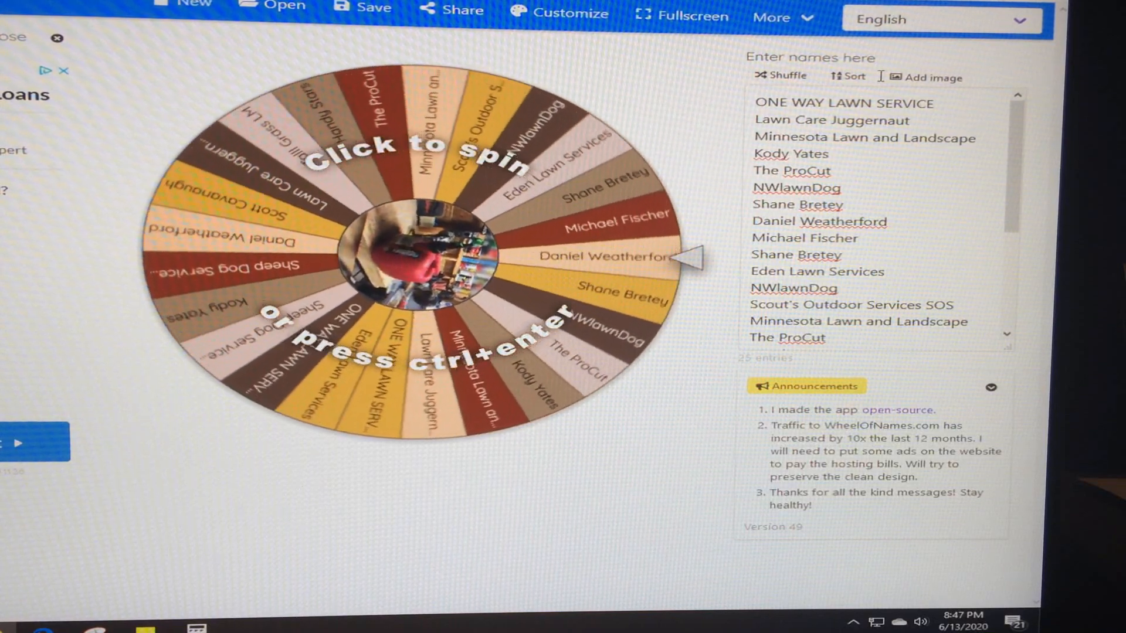
click(416, 251)
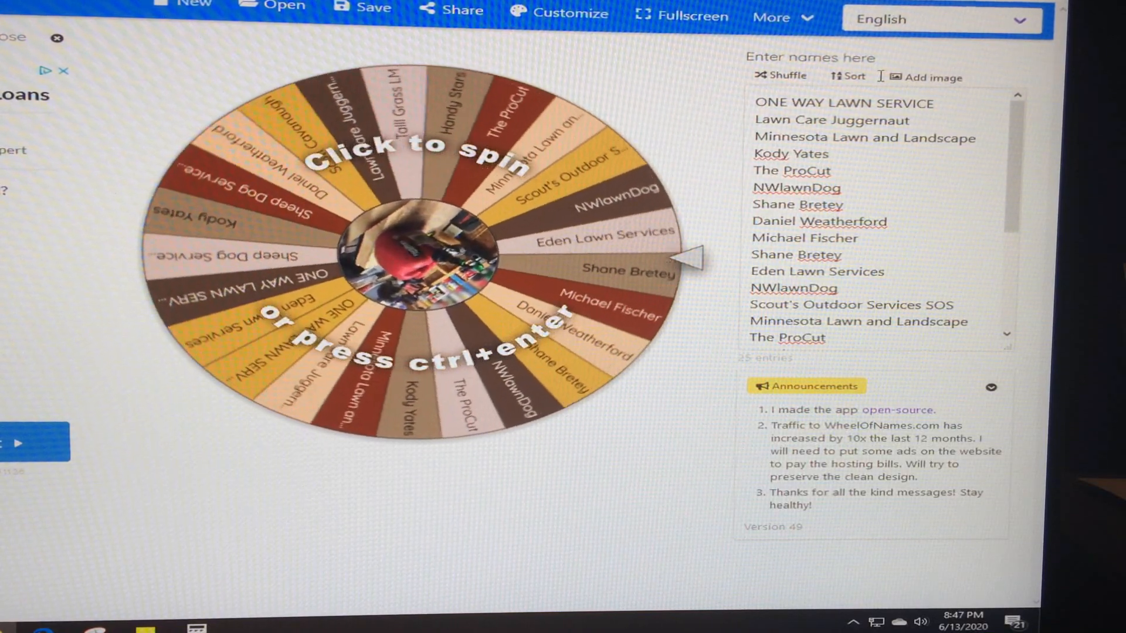
click(413, 251)
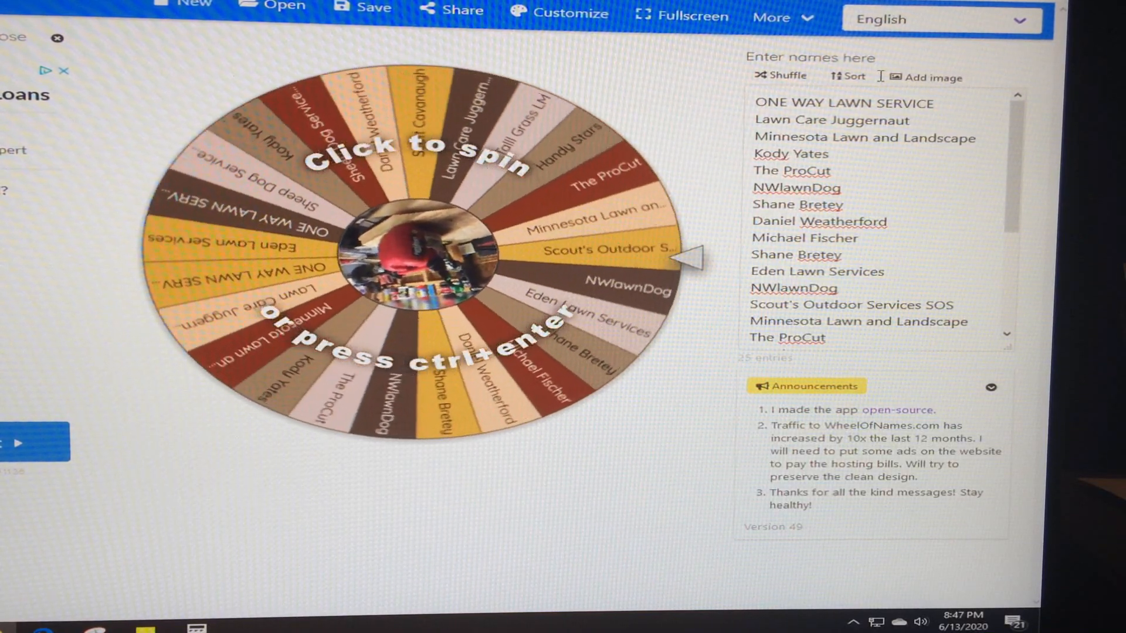
click(423, 258)
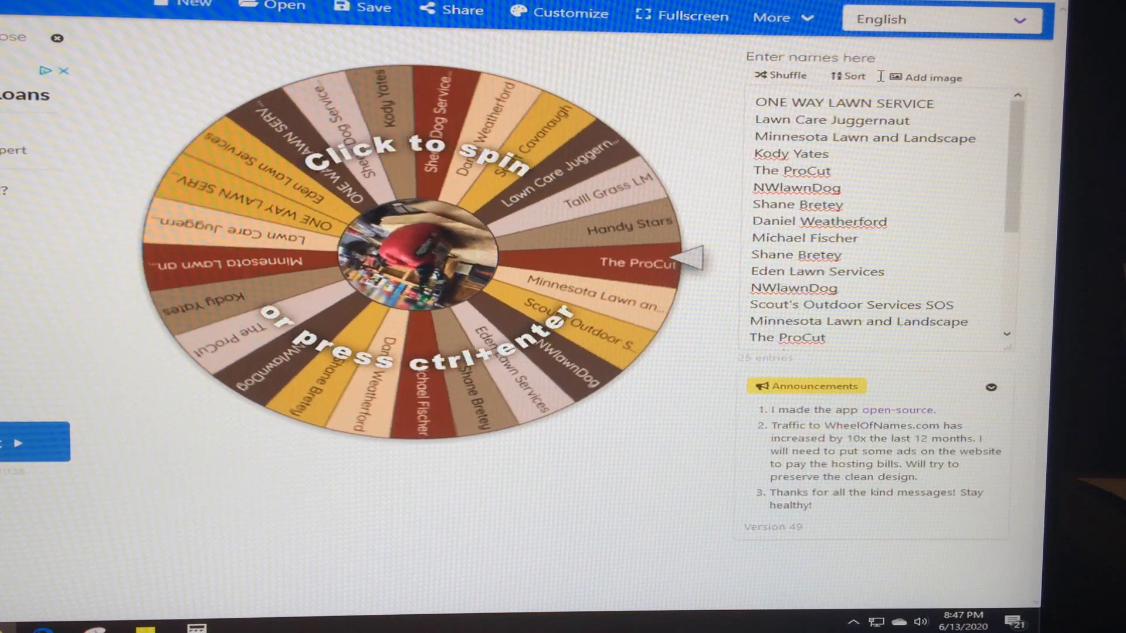
click(409, 257)
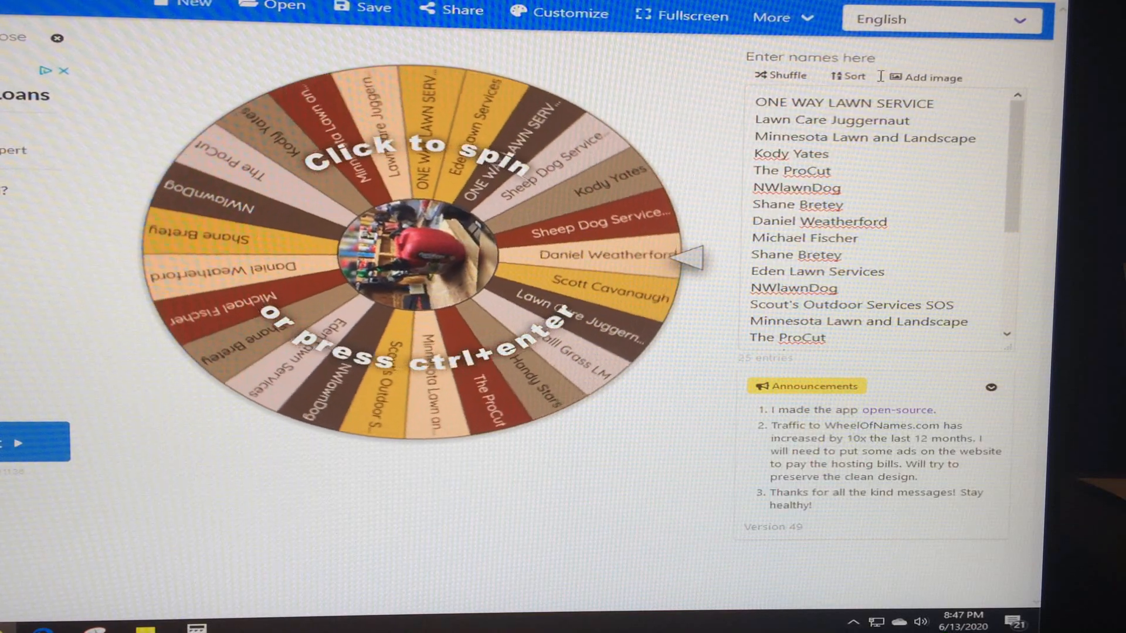
click(416, 251)
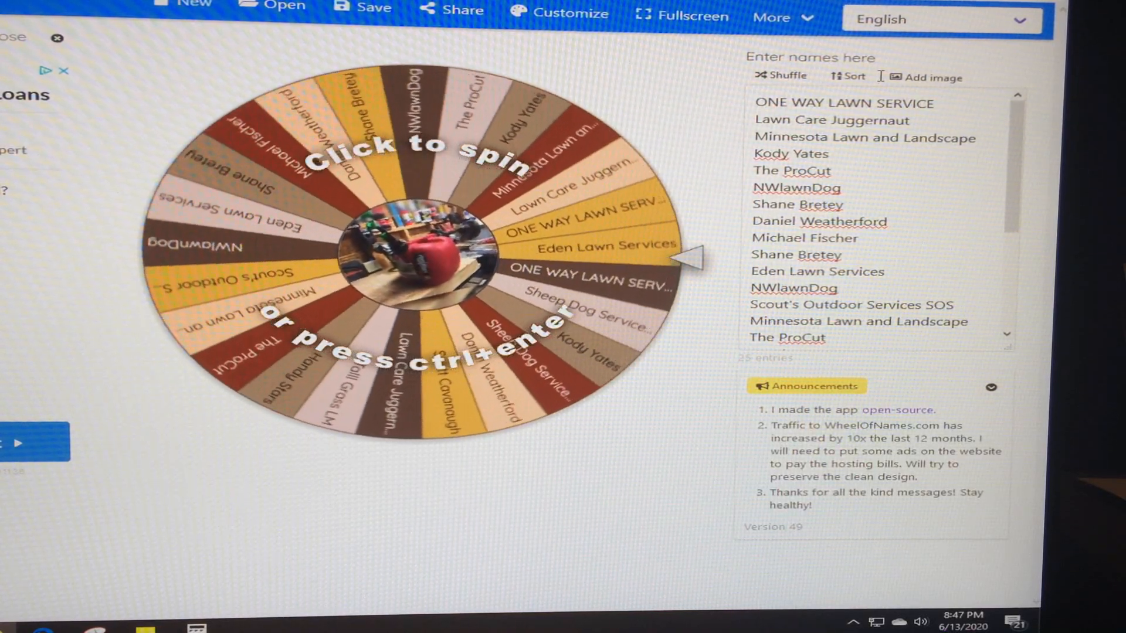
click(426, 247)
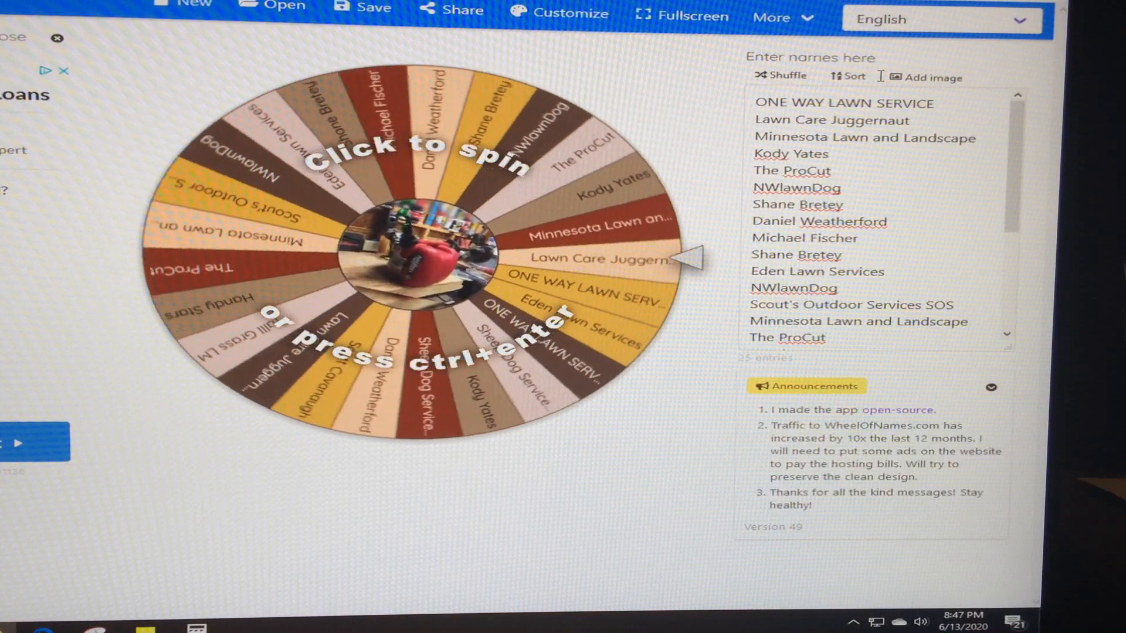
click(423, 251)
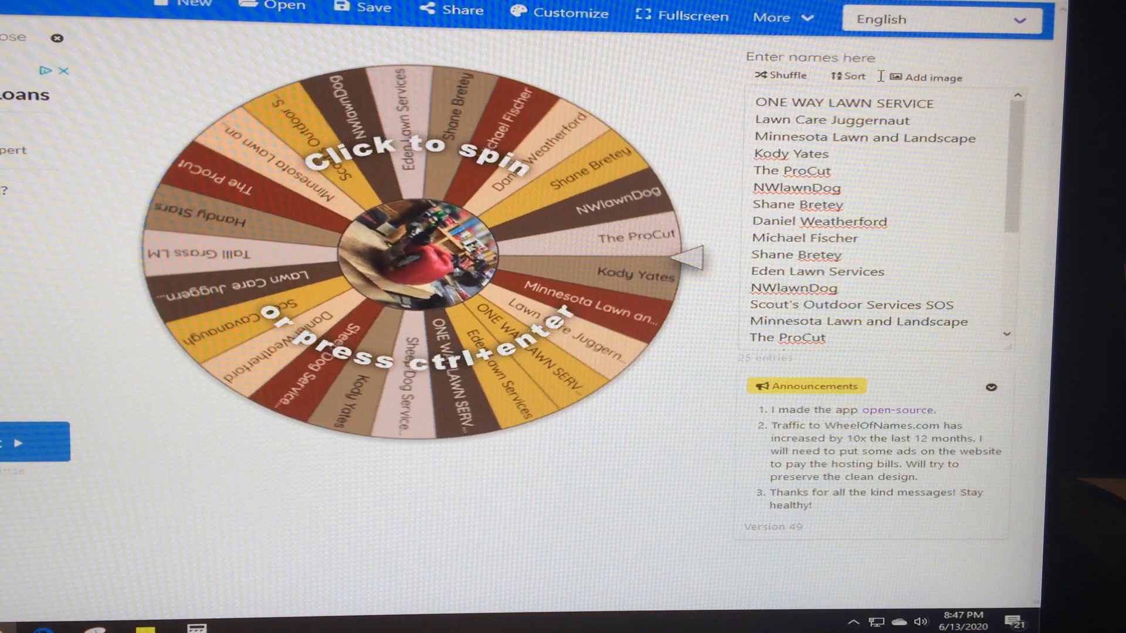
click(420, 255)
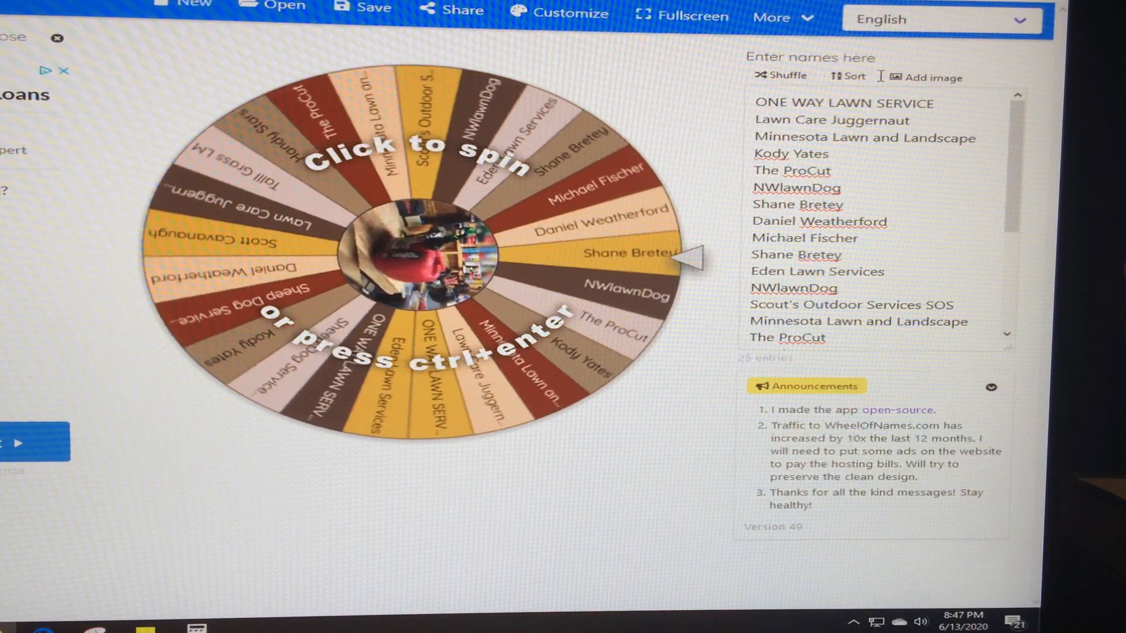
click(417, 251)
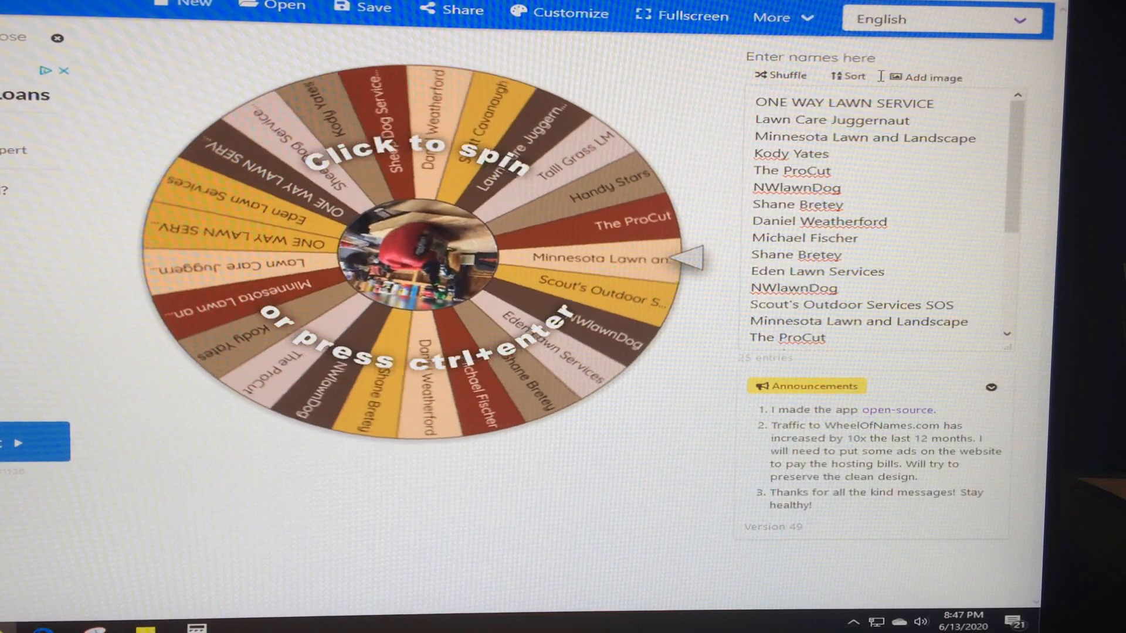
click(398, 251)
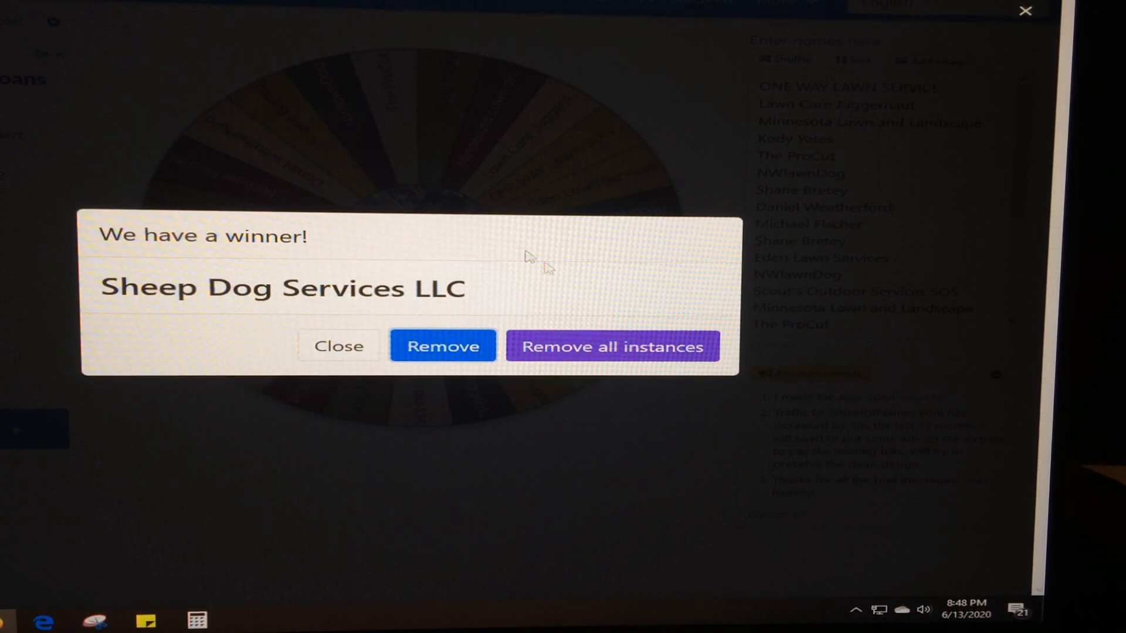
mouse_move(606, 277)
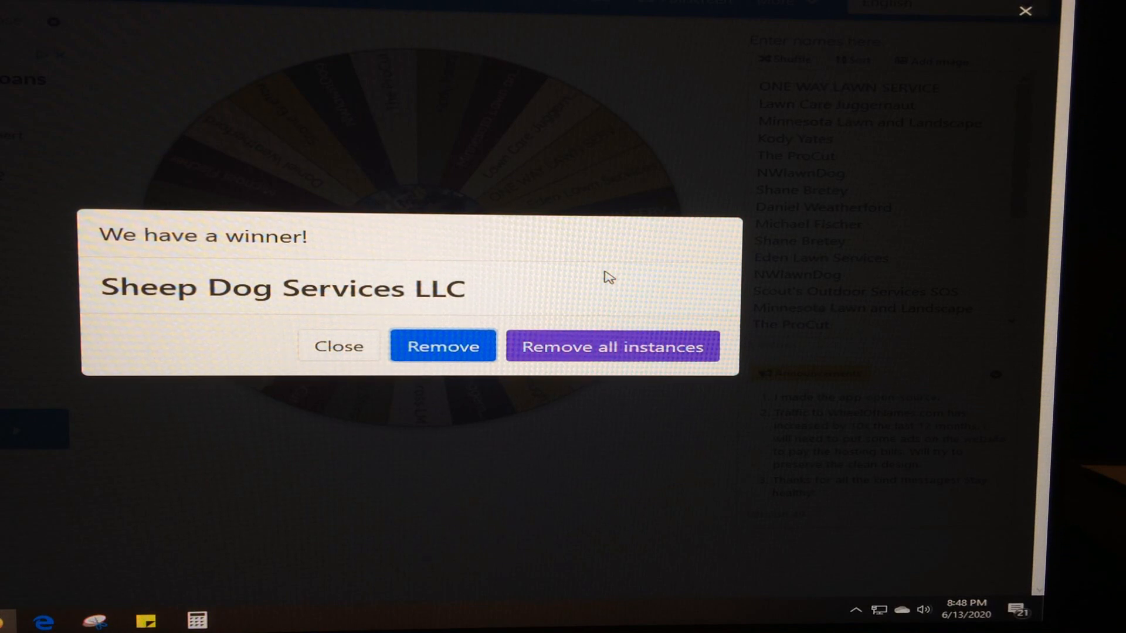